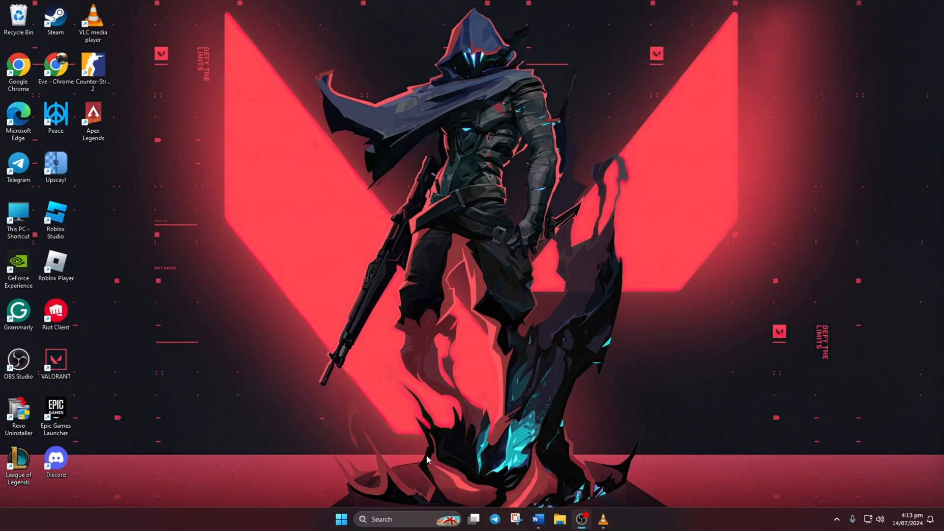
In a maximized Command Prompt, ping 1.1.1.1 (about 9 ms) and 8.8.8.8 (about 78 ms).
{"action": "type", "text": "cmd"}
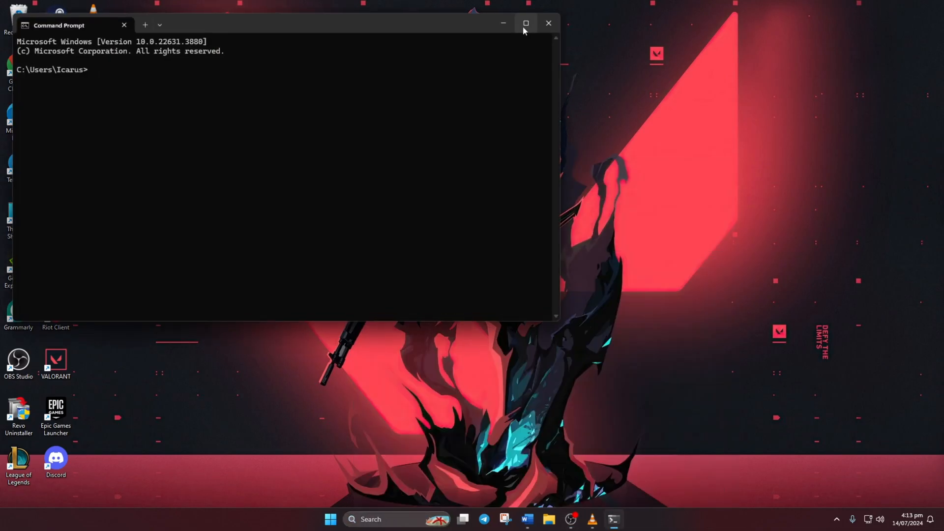
{"action": "left_click", "coordinate": [524, 23]}
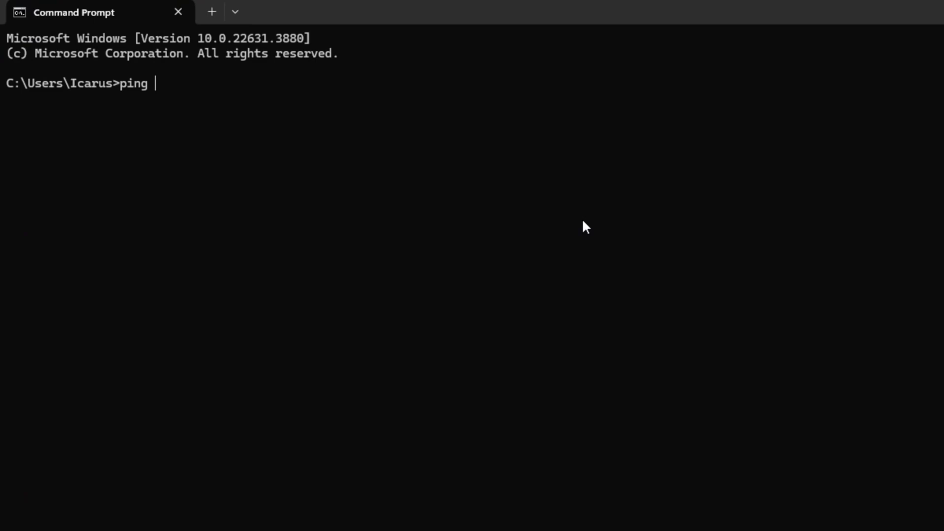
{"action": "type", "text": "1.1.1.1"}
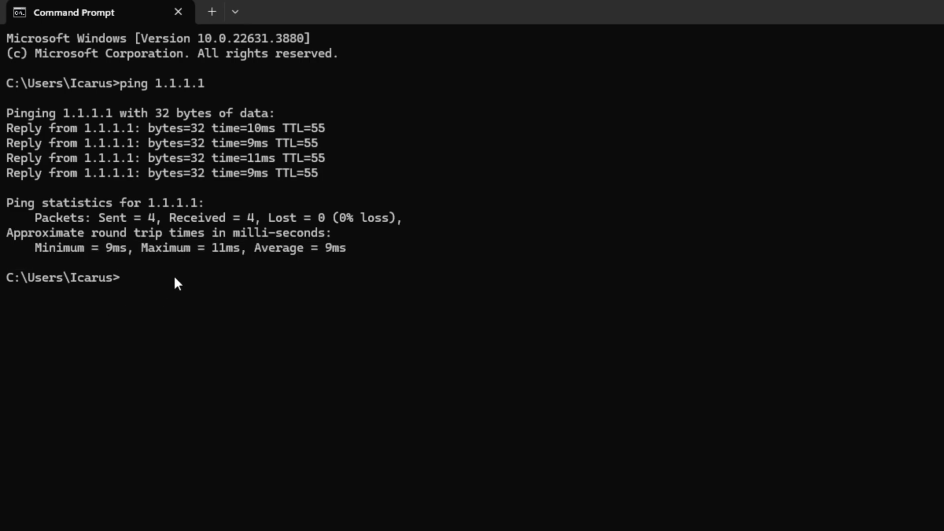
{"action": "type", "text": "ping 8.8.8.8"}
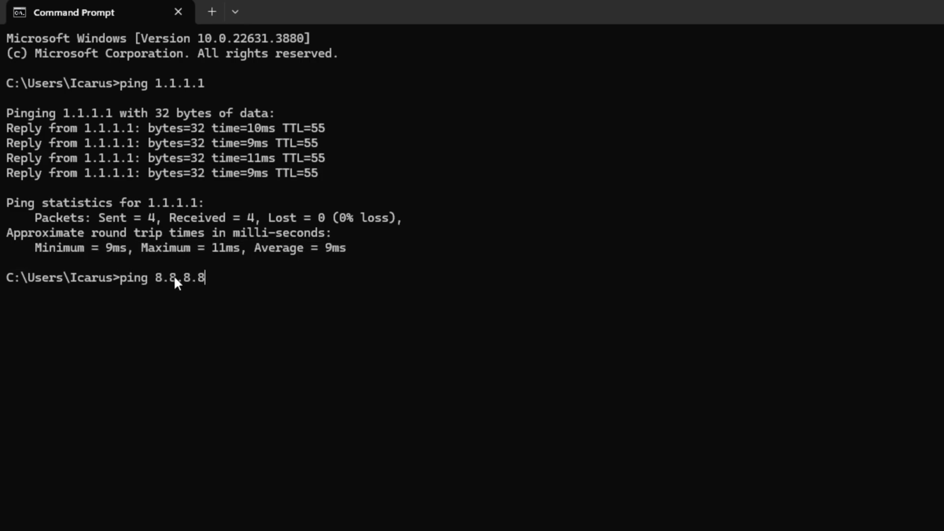
{"action": "key", "text": "Return"}
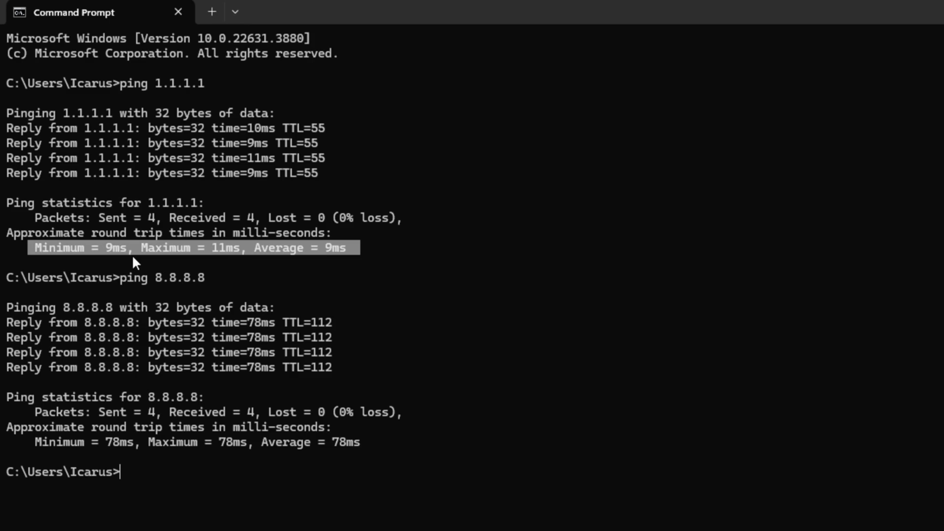
Set Ethernet DNS to Manual IPv4: preferred 8.8.8.8, alternate 8.8.4.4.
{"action": "left_click", "coordinate": [624, 519]}
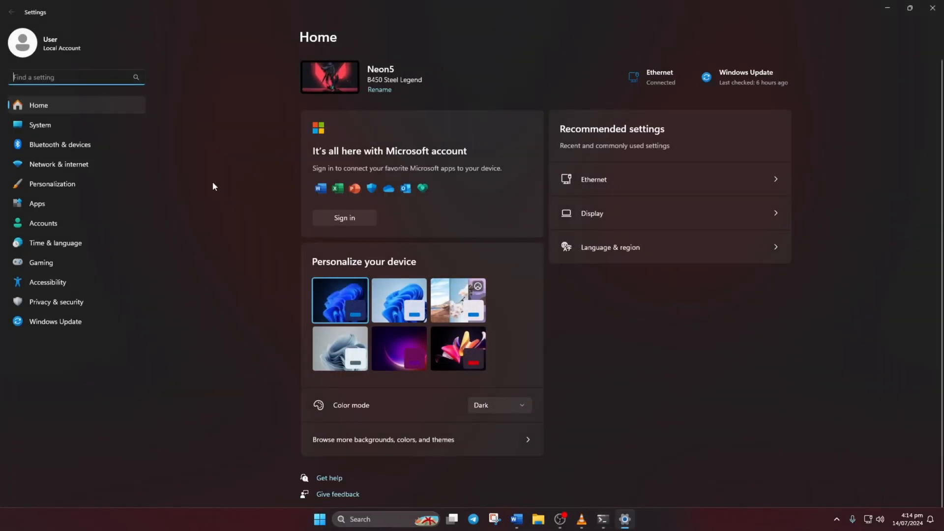
{"action": "left_click", "coordinate": [58, 164]}
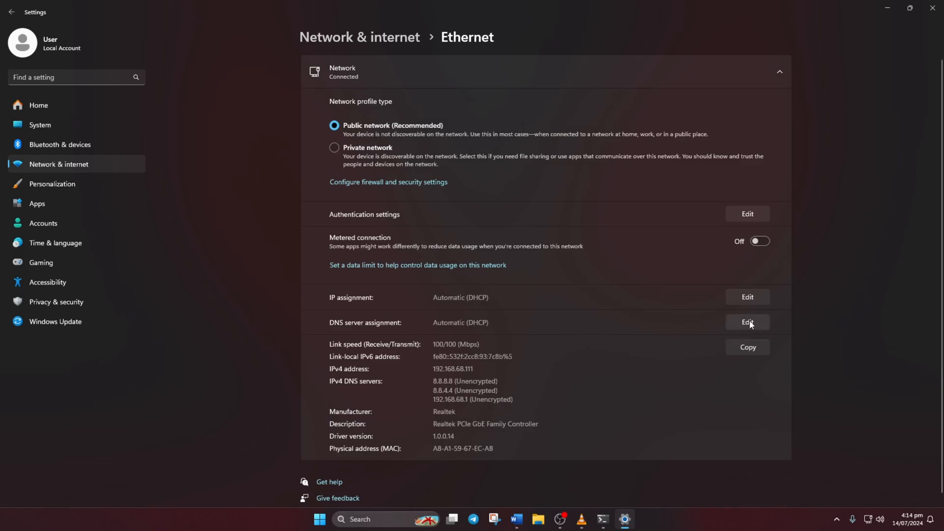
{"action": "left_click", "coordinate": [746, 322]}
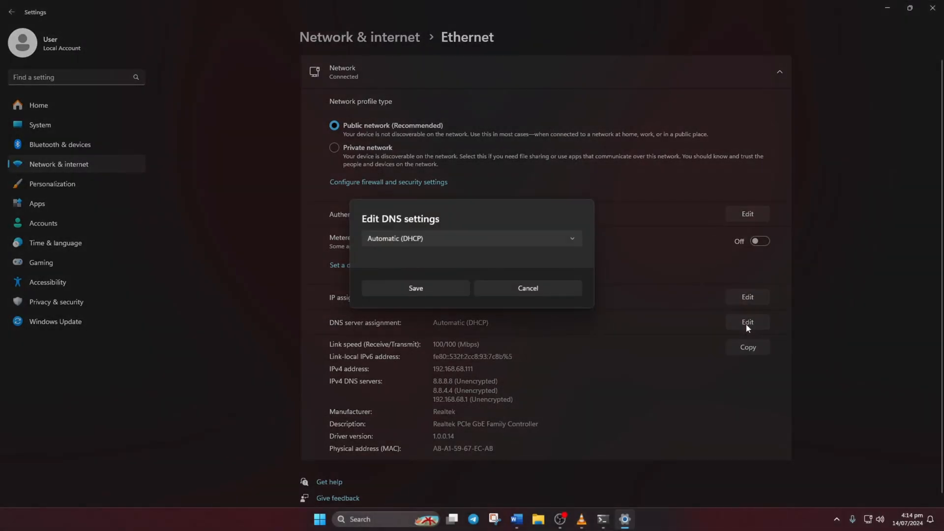
{"action": "left_click", "coordinate": [472, 238]}
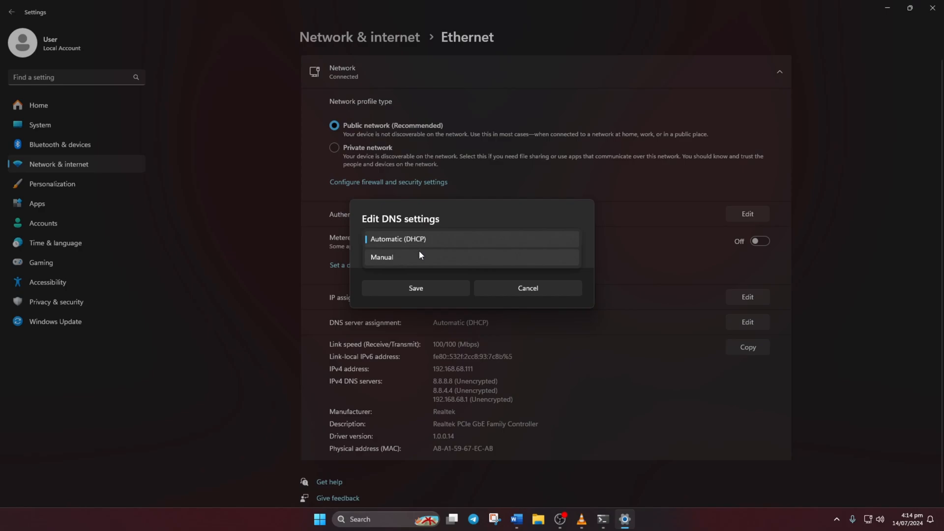
{"action": "left_click", "coordinate": [382, 257]}
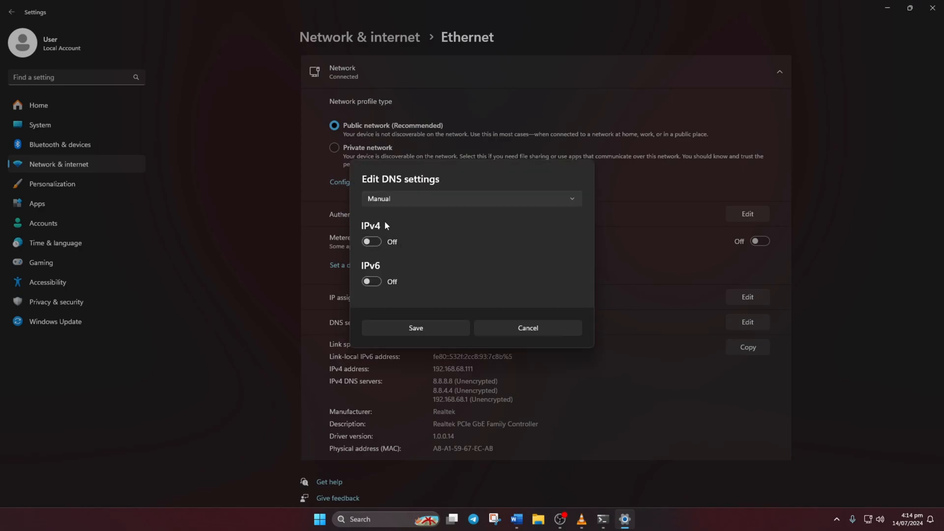
{"action": "left_click", "coordinate": [370, 242]}
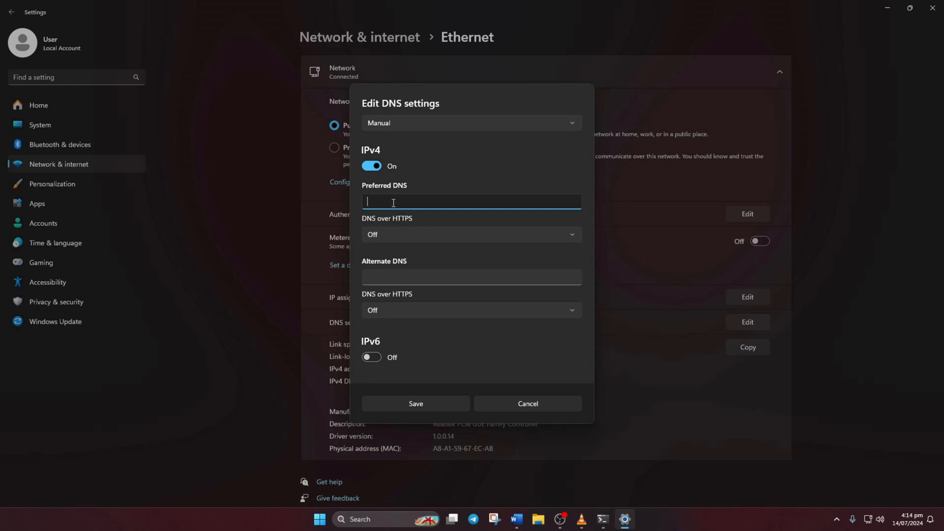
{"action": "type", "text": "1.1.1."}
{"action": "left_click", "coordinate": [472, 277]}
{"action": "type", "text": "8.8"}
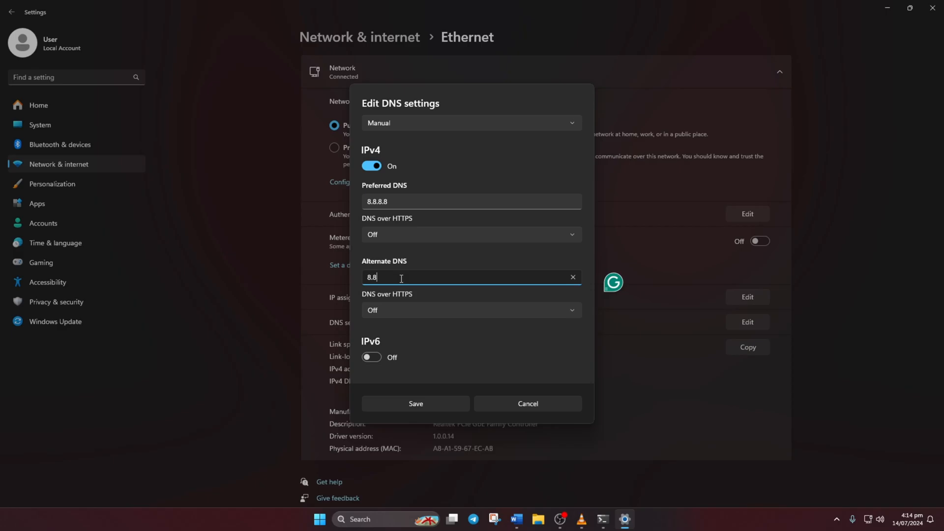
{"action": "type", "text": ".4.4"}
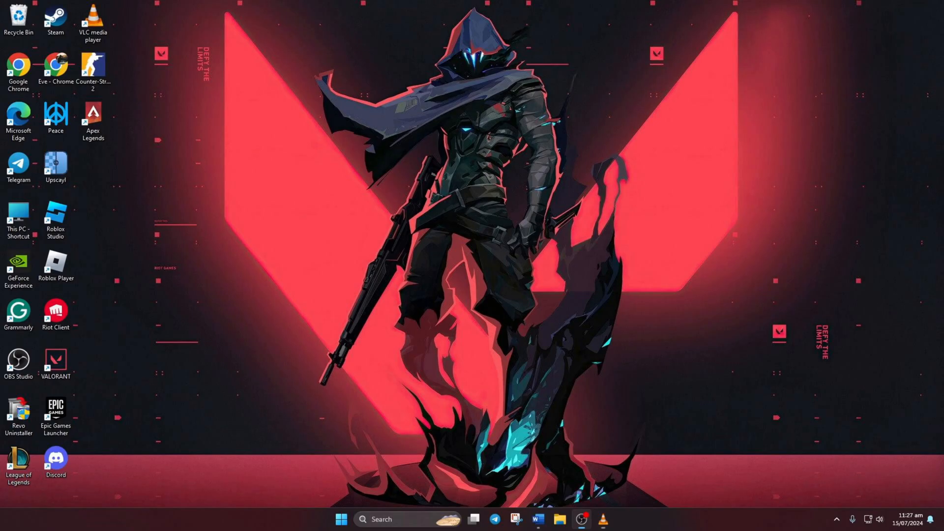
{"action": "mouse_move", "coordinate": [397, 400]}
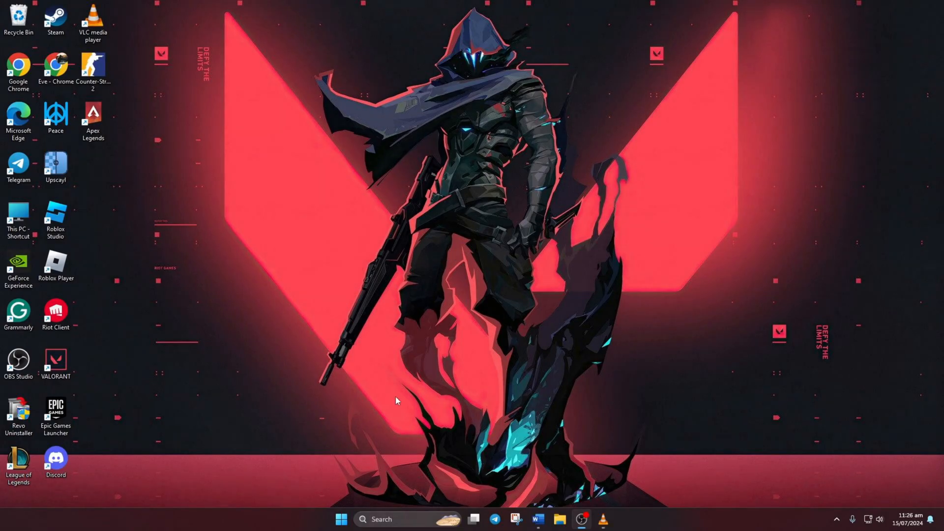
Search 'secur' and open Windows Security on its Security at a glance page.
{"action": "type", "text": "secu"}
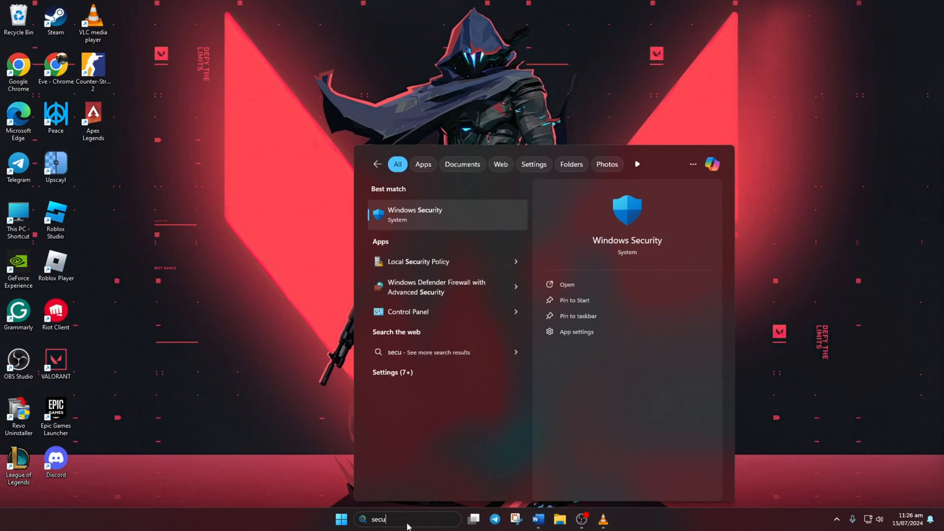
{"action": "type", "text": "r"}
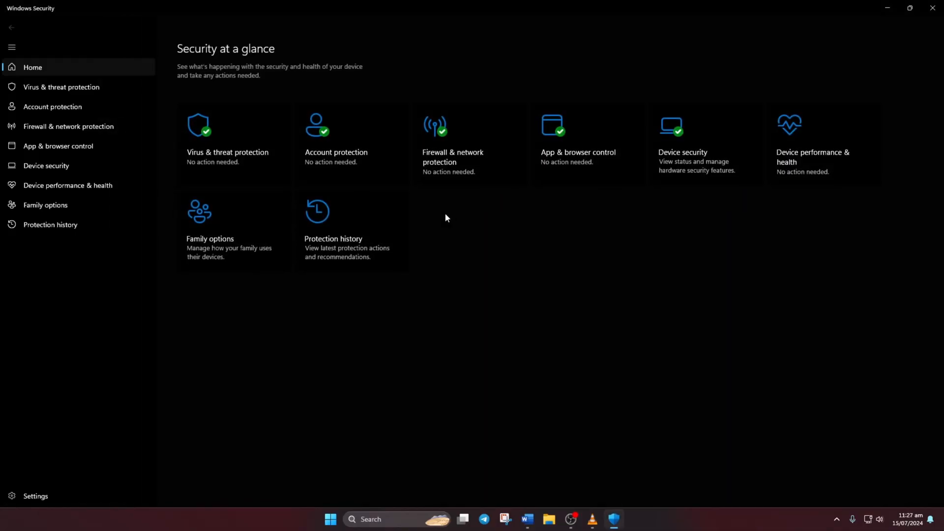
{"action": "mouse_move", "coordinate": [627, 253]}
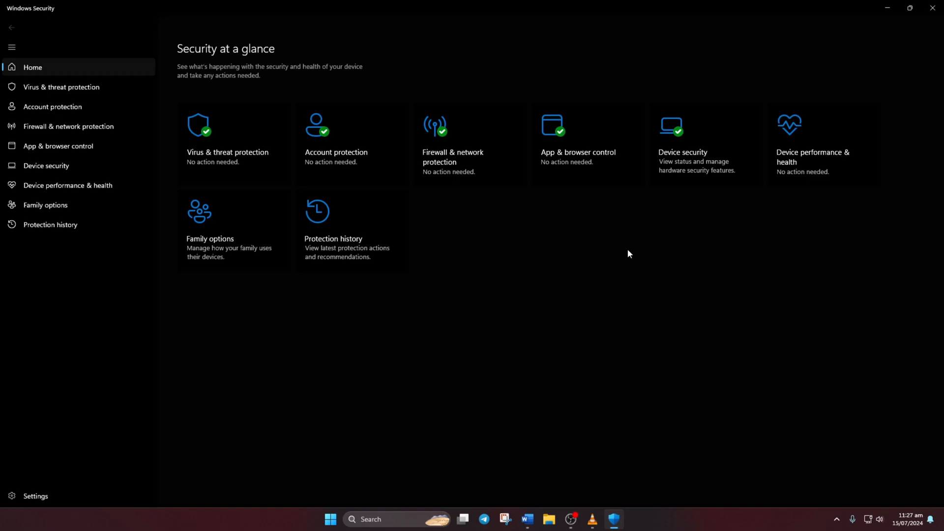
{"action": "mouse_move", "coordinate": [235, 130]}
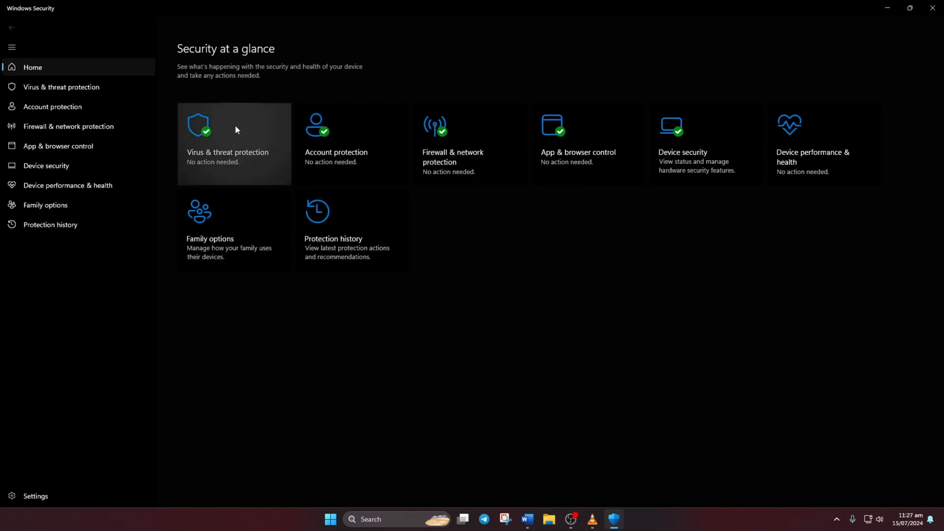
Go from Virus & threat protection settings to Exclusions and begin adding an exclusion.
{"action": "left_click", "coordinate": [234, 143]}
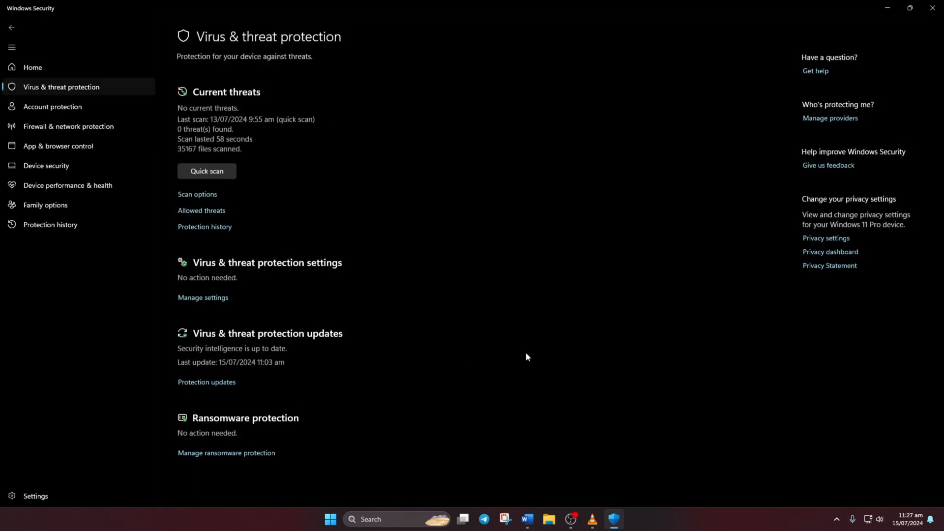
{"action": "mouse_move", "coordinate": [202, 298]}
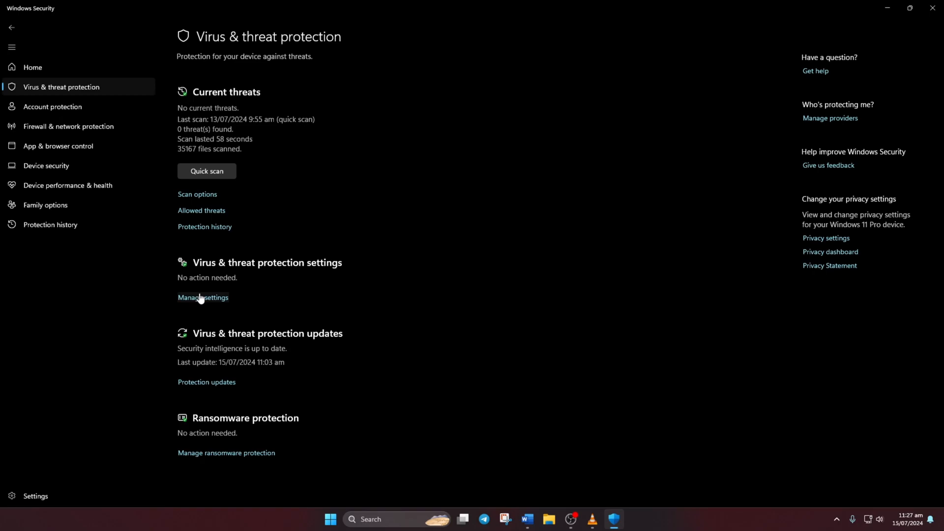
{"action": "left_click", "coordinate": [202, 297]}
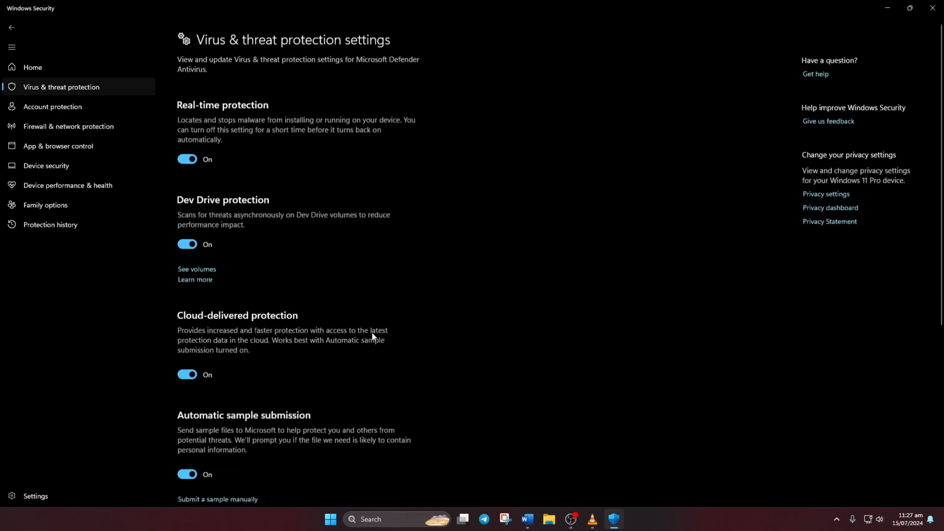
{"action": "scroll", "scroll_direction": "down", "scroll_amount": 3}
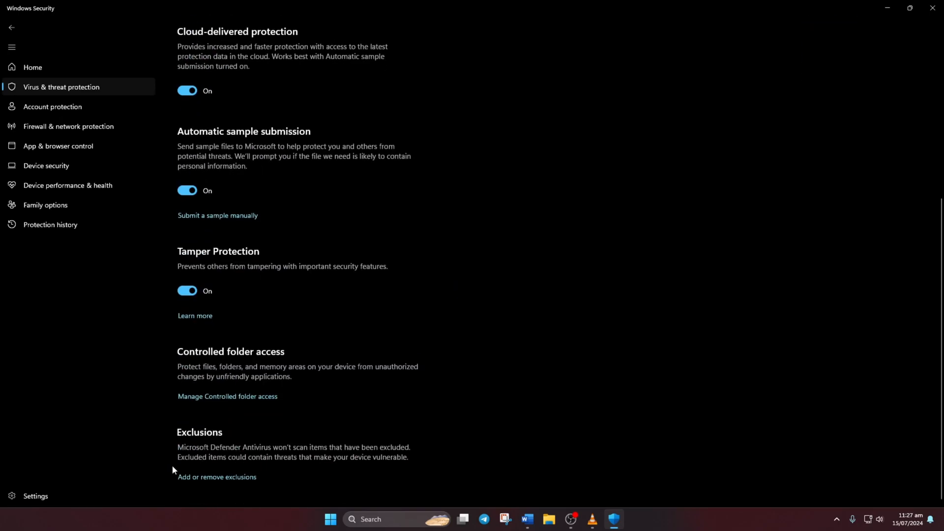
{"action": "mouse_move", "coordinate": [194, 479]}
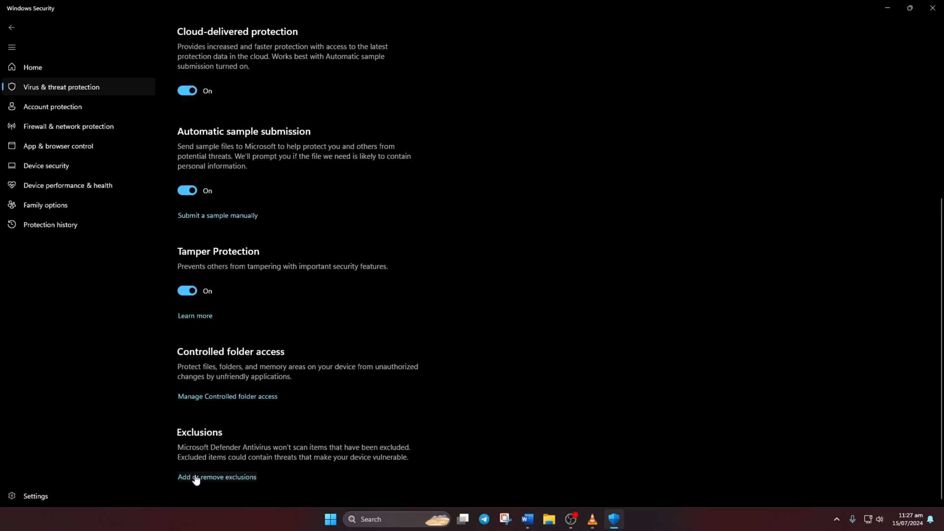
{"action": "left_click", "coordinate": [217, 476]}
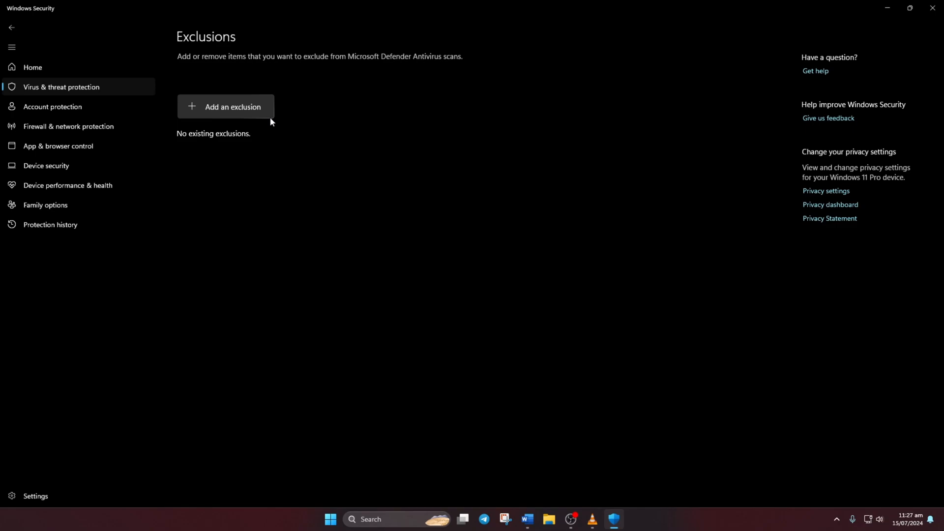
{"action": "left_click", "coordinate": [232, 107]}
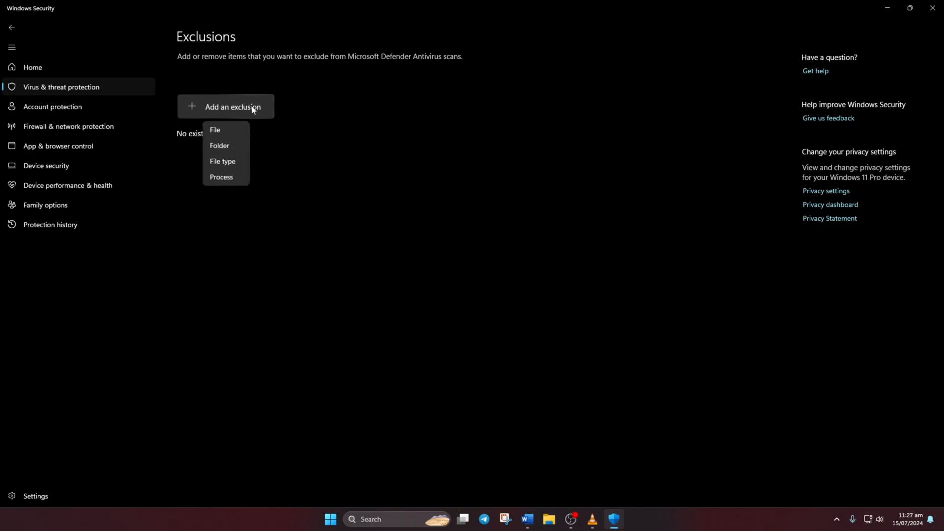
{"action": "mouse_move", "coordinate": [219, 145]}
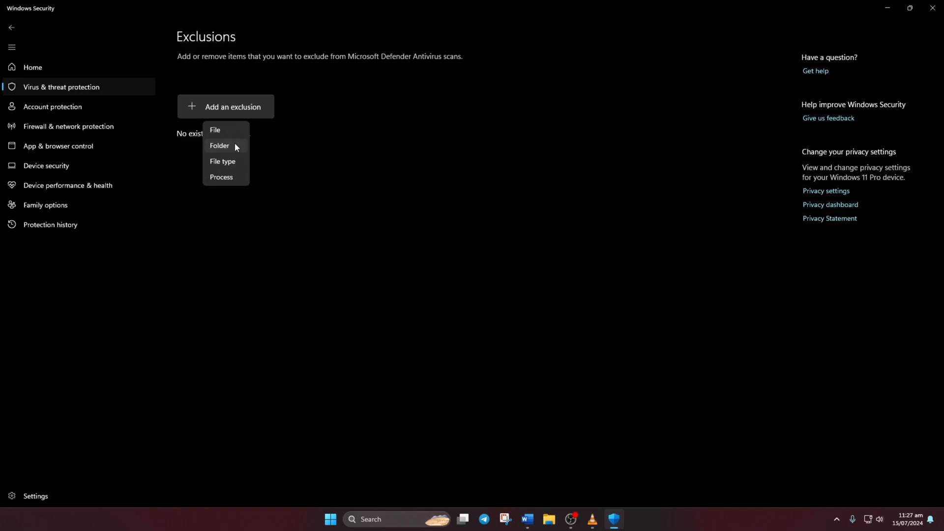
Add the Riot Games folder on Local Disk (C:) as a folder exclusion.
{"action": "left_click", "coordinate": [219, 145]}
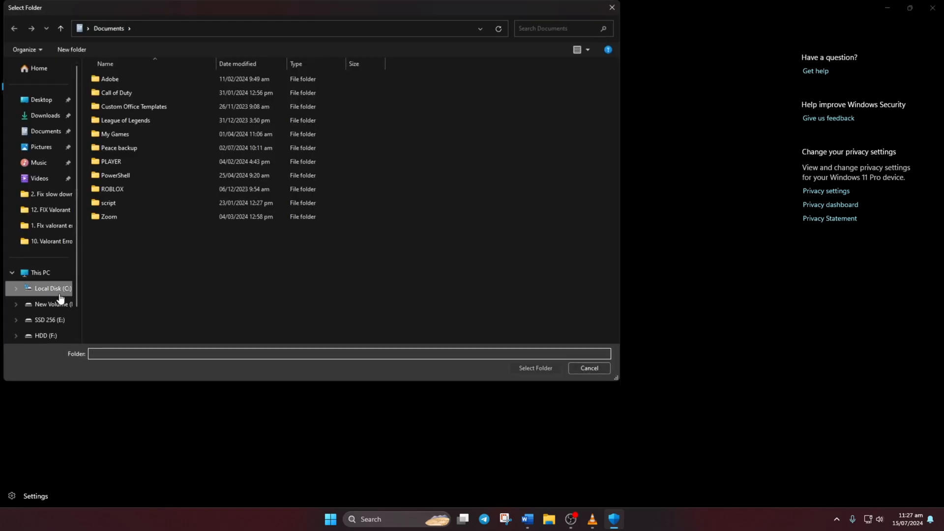
{"action": "left_click", "coordinate": [53, 289]}
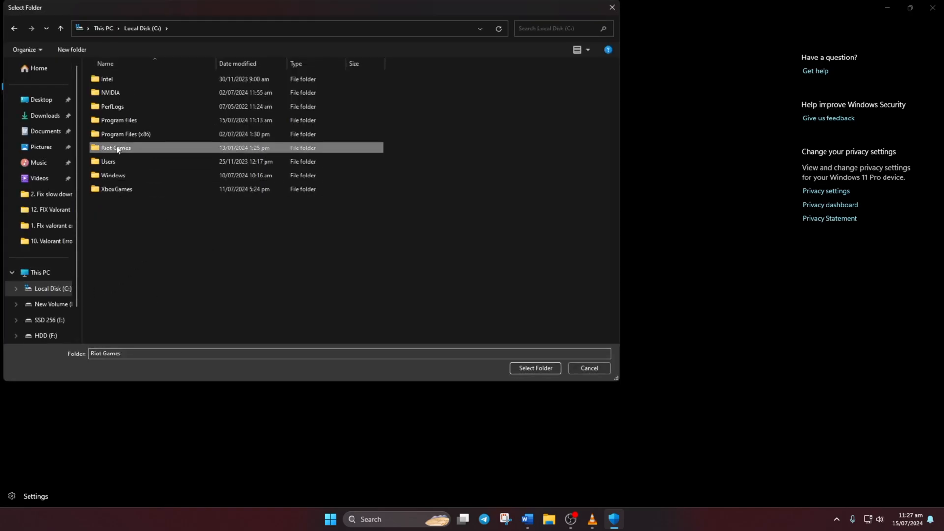
{"action": "left_click", "coordinate": [534, 368]}
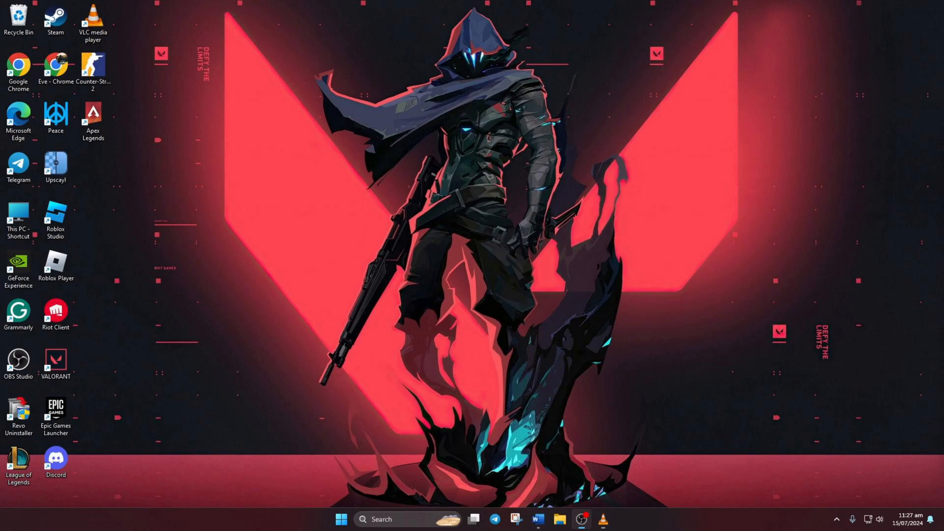
Launch VALORANT, then choose Exit to Desktop and Sign Out & Exit.
{"action": "double_click", "coordinate": [56, 363]}
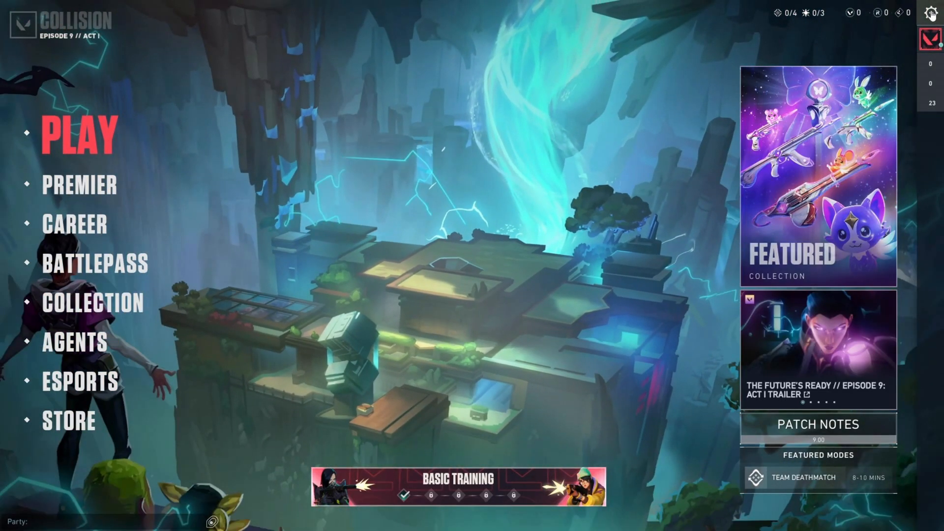
{"action": "left_click", "coordinate": [930, 13]}
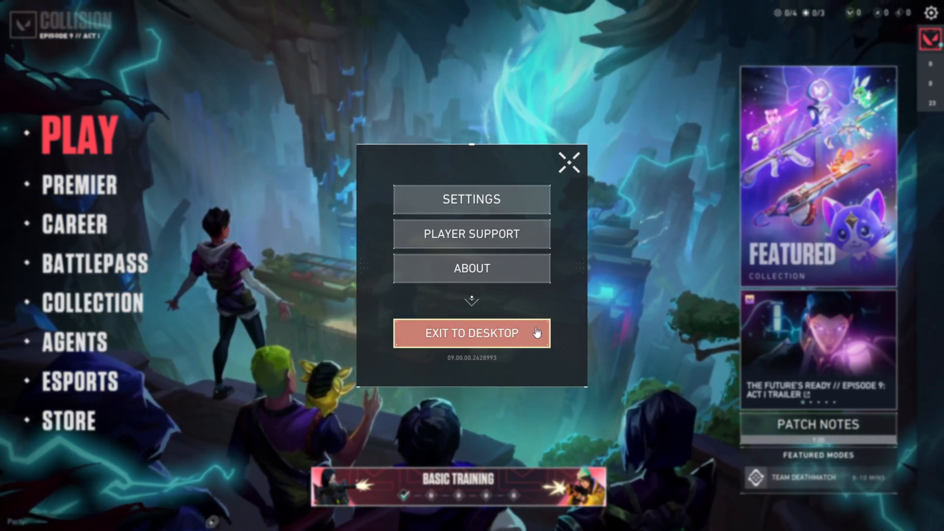
{"action": "left_click", "coordinate": [472, 333]}
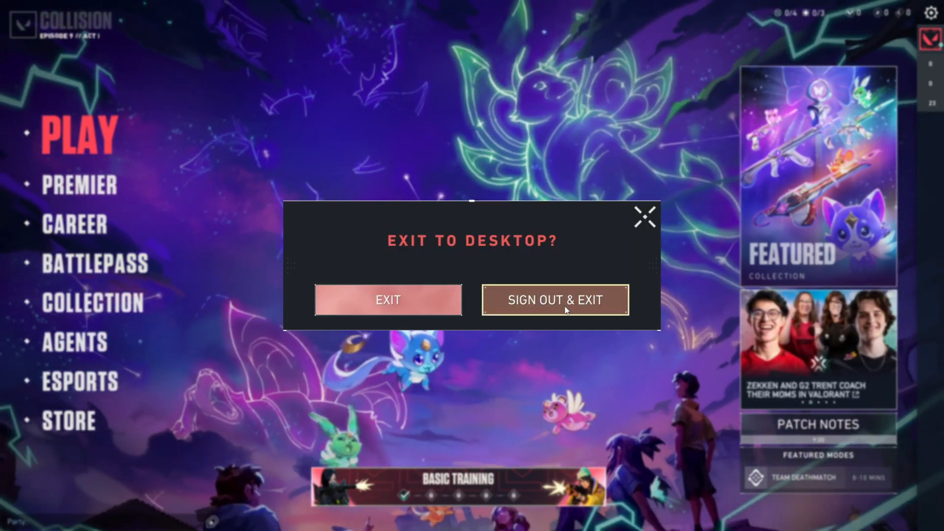
{"action": "left_click", "coordinate": [387, 300]}
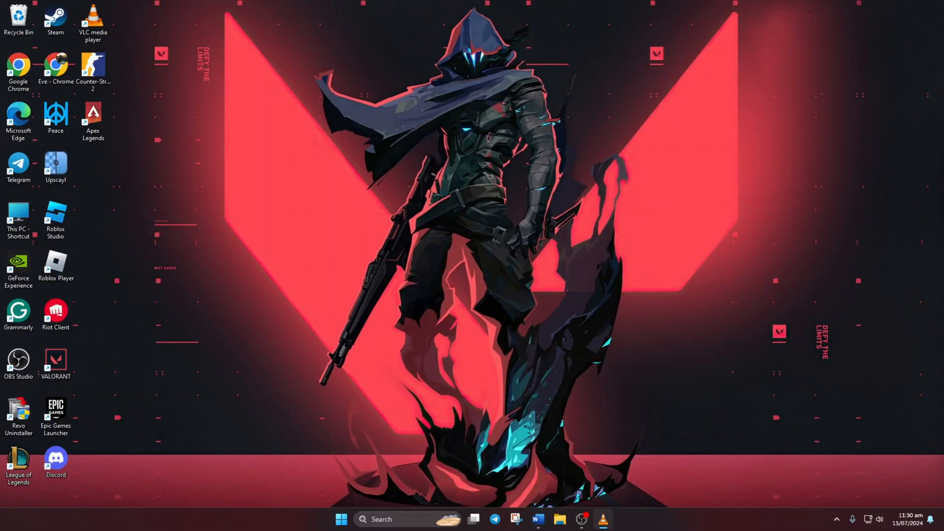
Open Riot Client, submit the account sign-in, and press Play for VALORANT.
{"action": "double_click", "coordinate": [55, 313]}
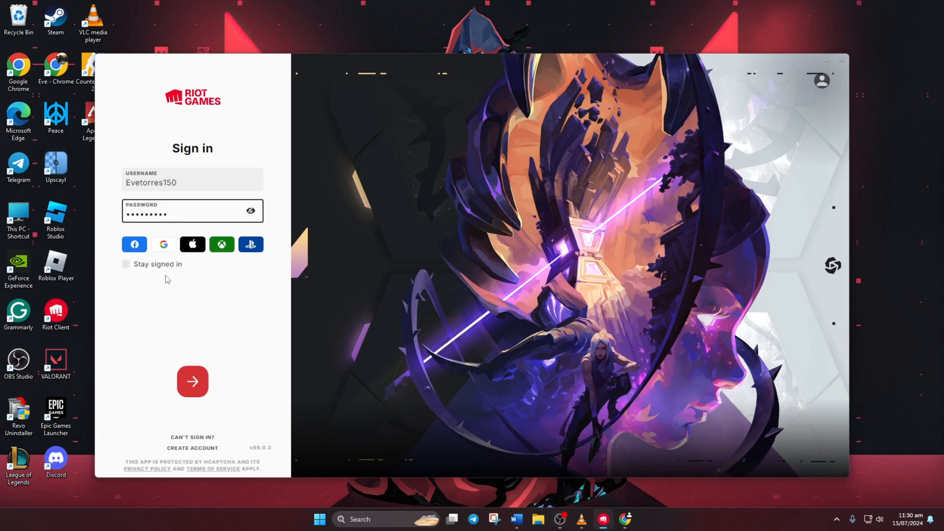
{"action": "left_click", "coordinate": [192, 380]}
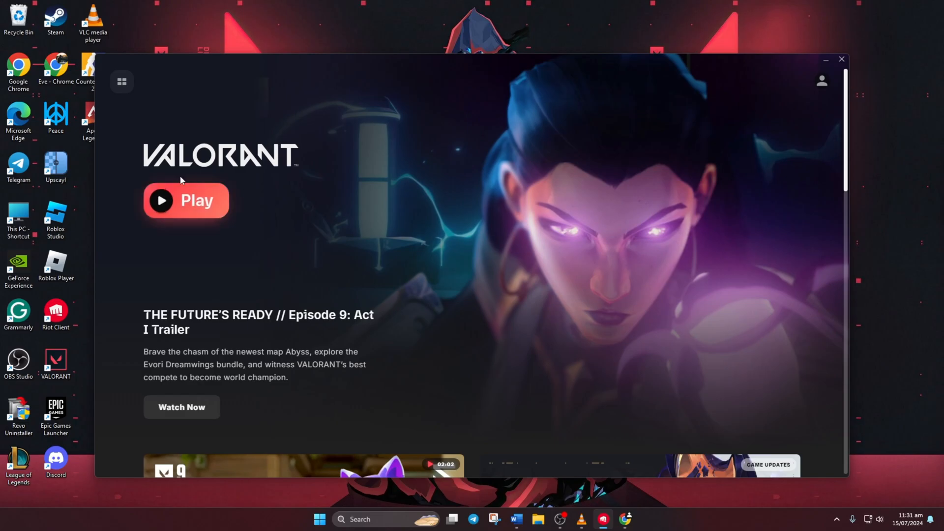
{"action": "left_click", "coordinate": [825, 59]}
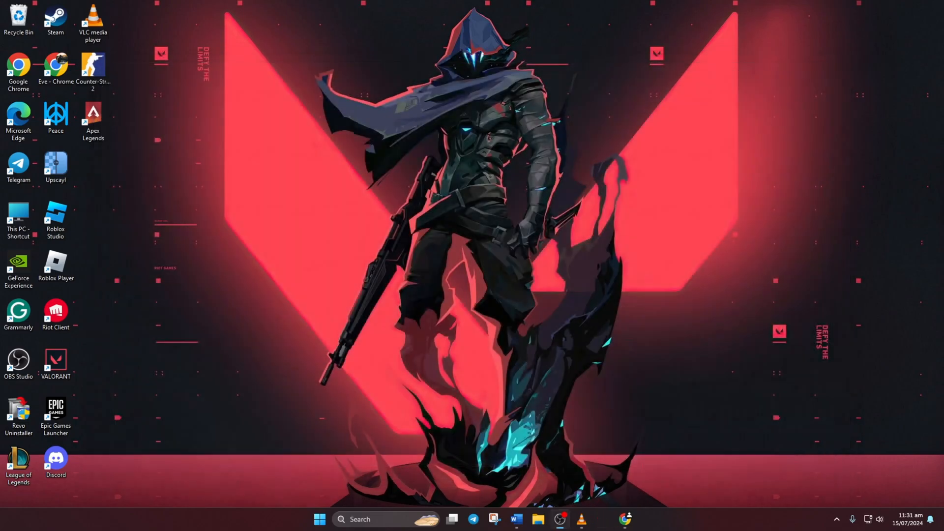